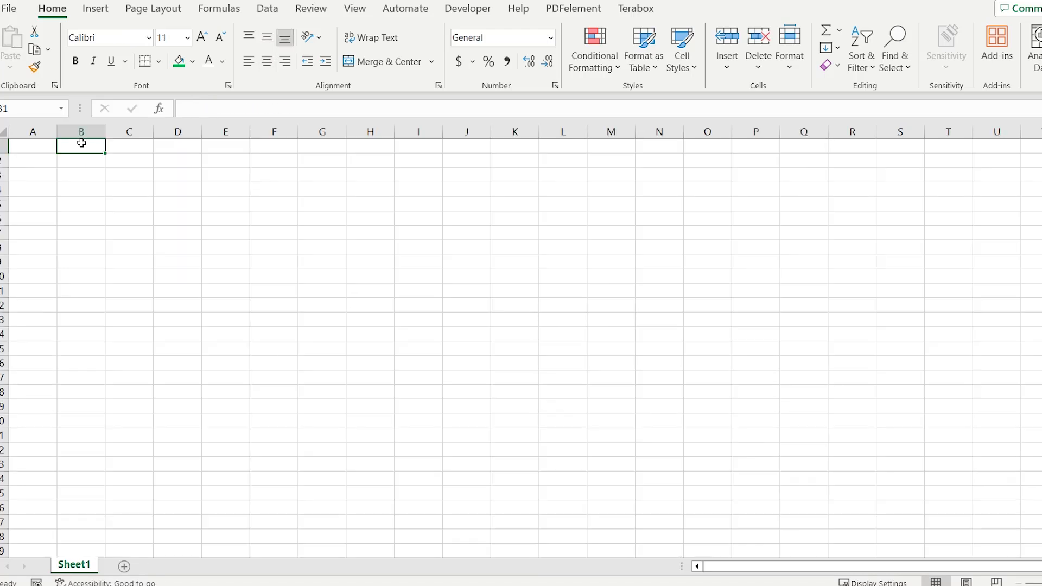
# Enter the formula =NOW( in cell B1 to show the current date and time
pyautogui.write('=')
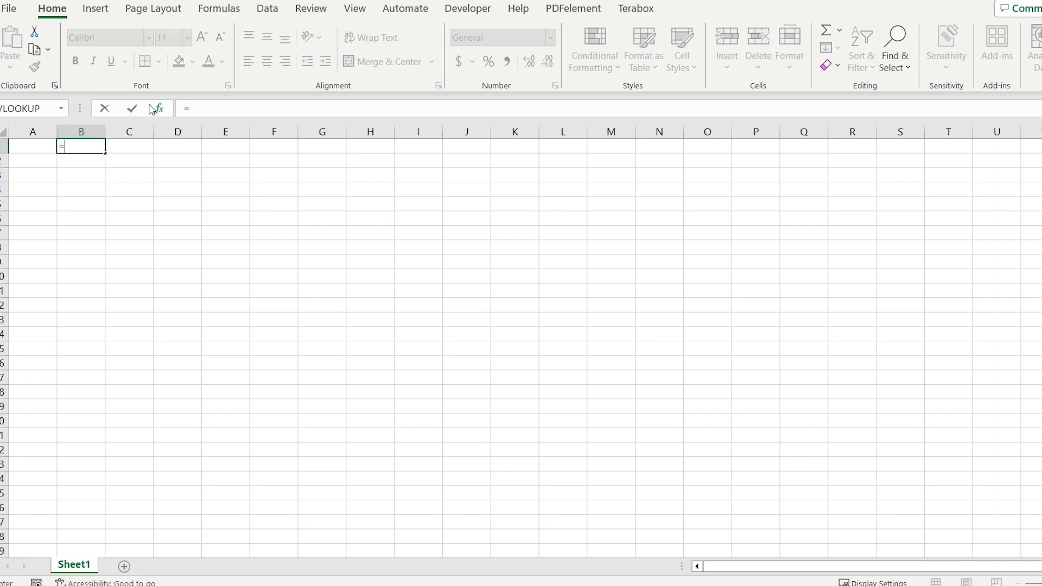
pyautogui.write('NOW(')
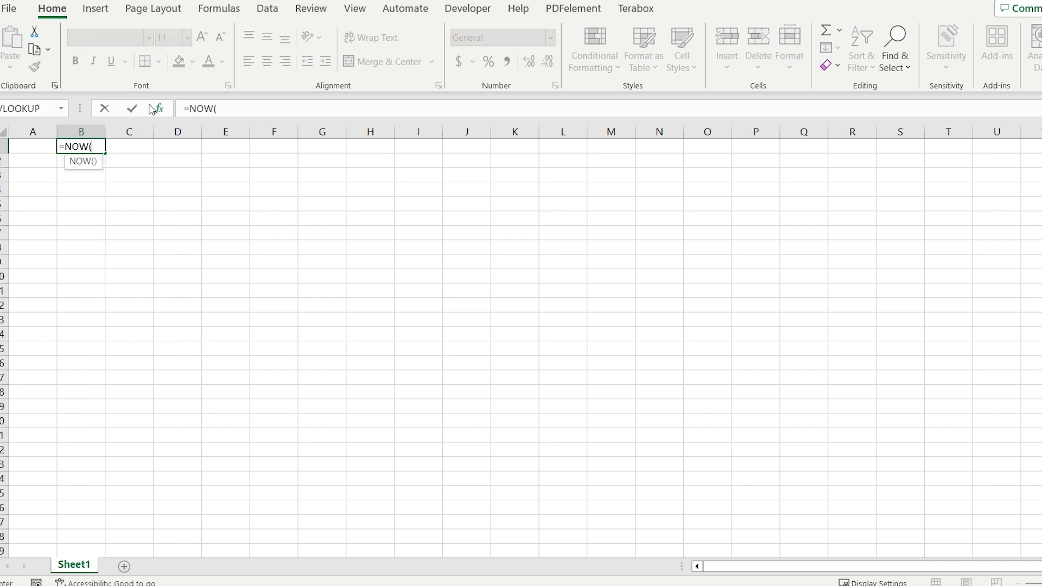
pyautogui.press('Return')
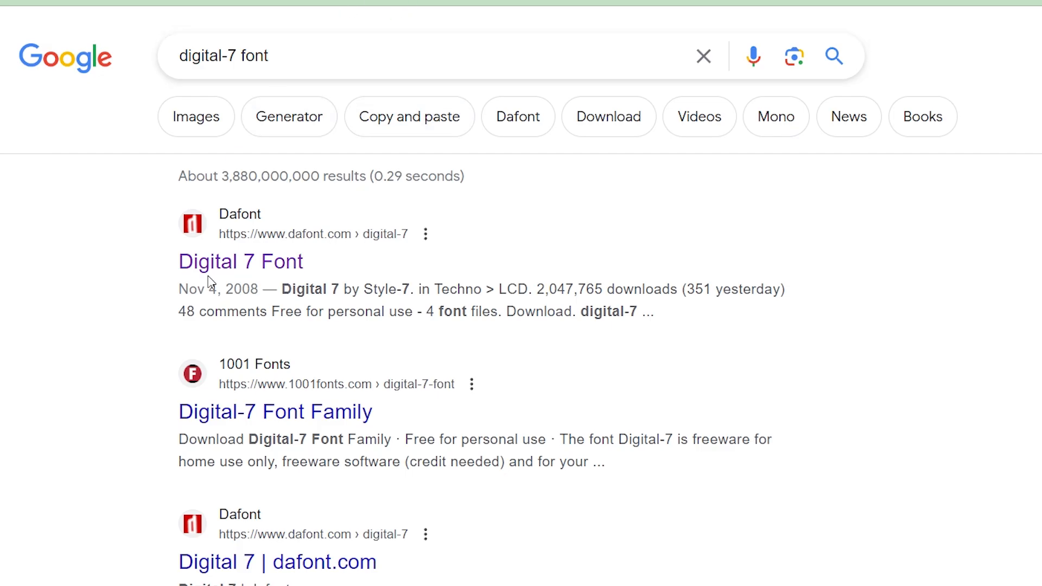
pyautogui.moveTo(241, 261)
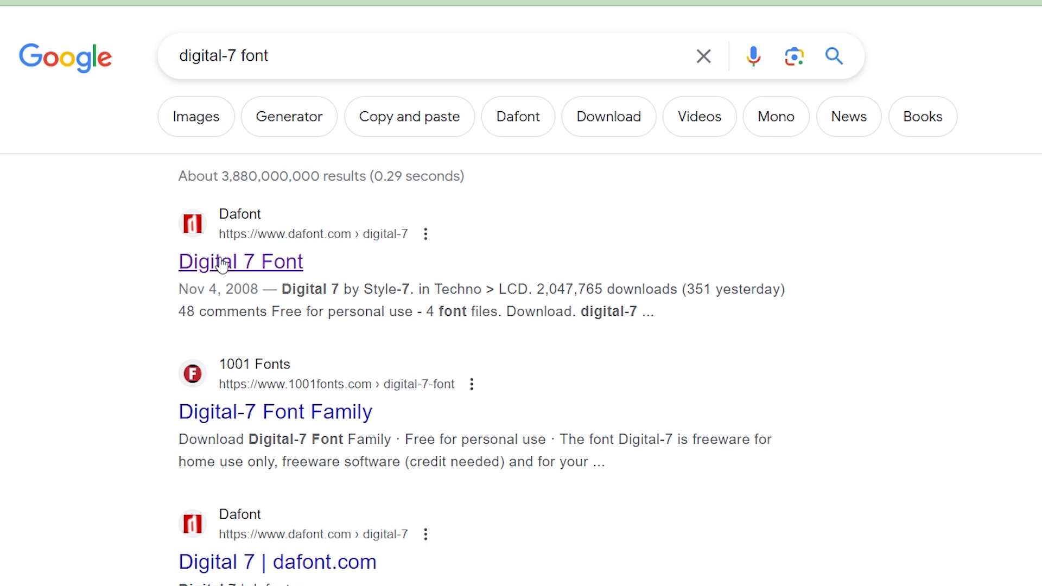
# Open the Dafont 'Digital 7 Font' result from the Google search
pyautogui.click(241, 262)
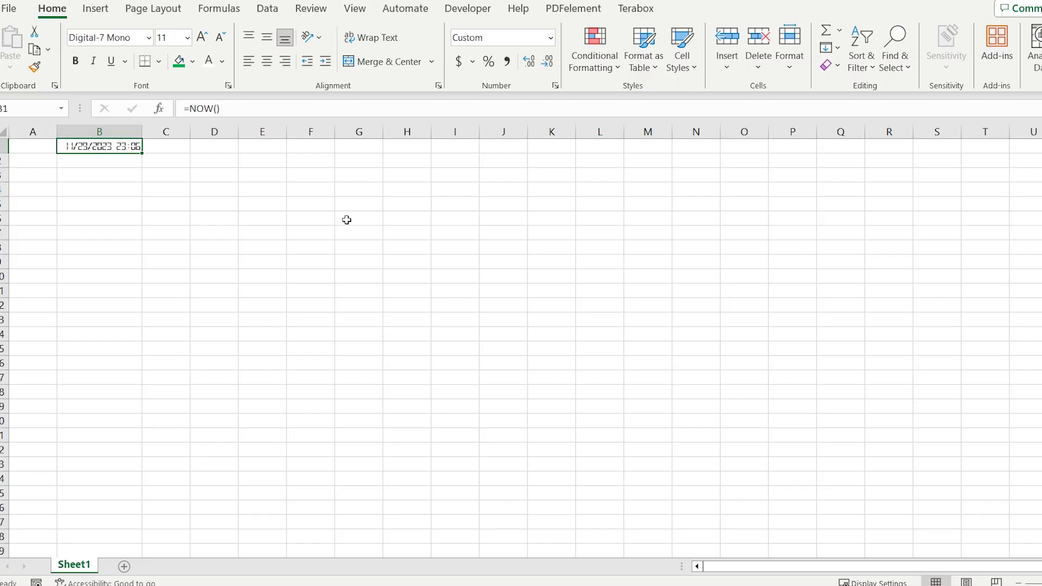
# Format B1 as Time 13:30:55 and give the clock cell a green fill
pyautogui.rightClick(100, 146)
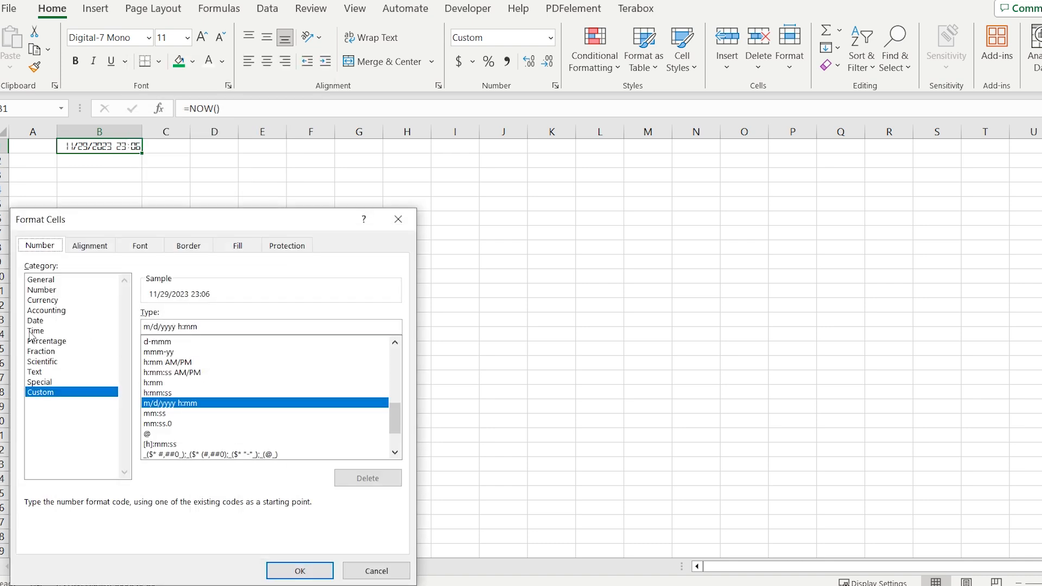
pyautogui.click(34, 331)
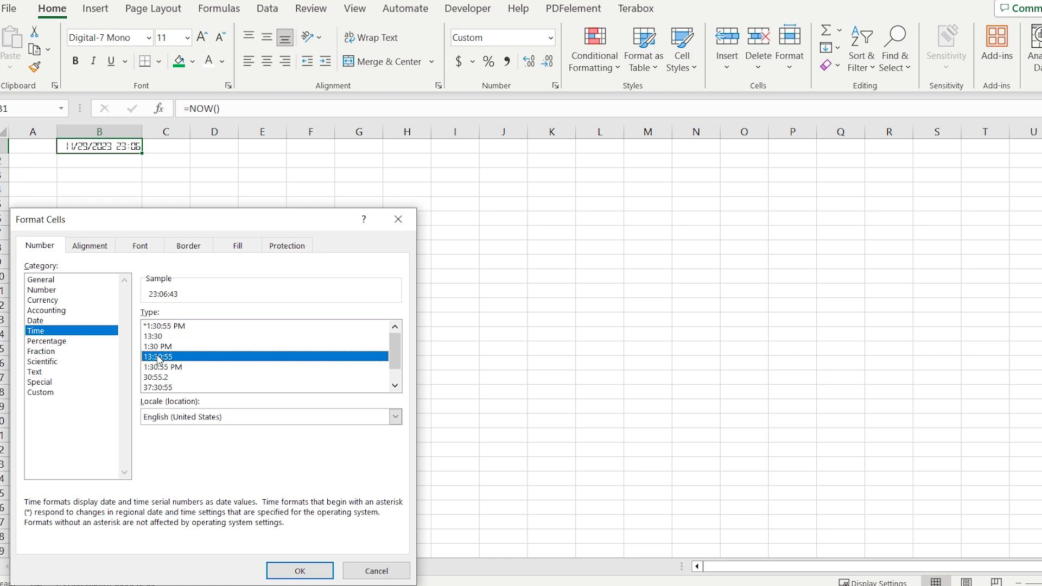
pyautogui.click(300, 570)
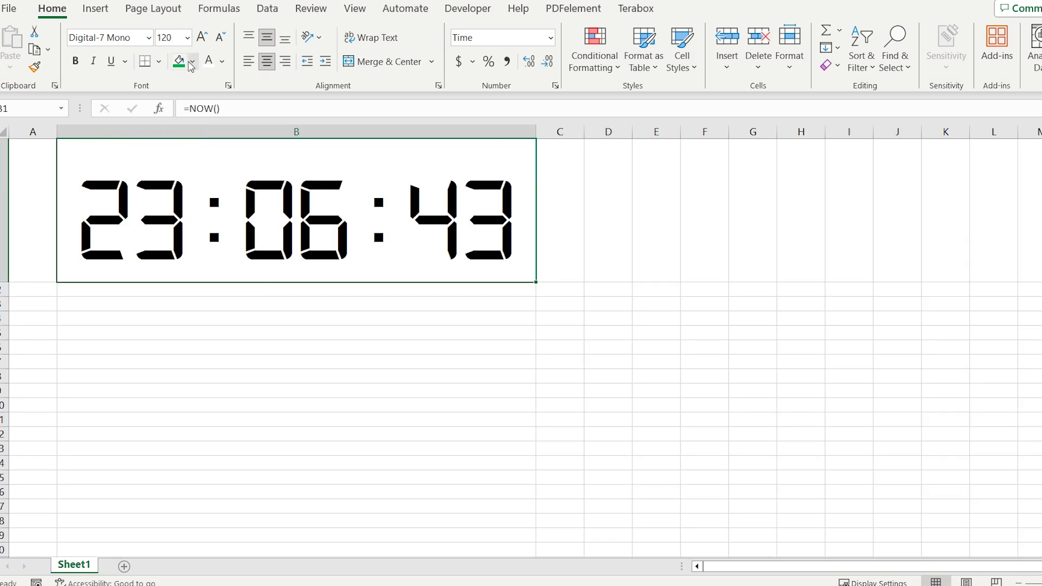
pyautogui.click(189, 61)
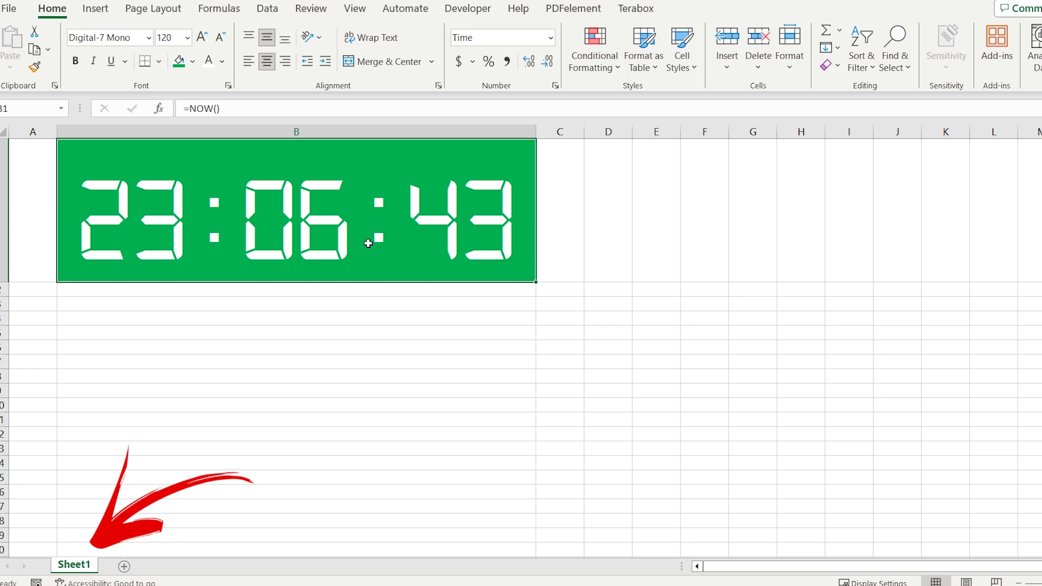
# View Sheet1's code and insert a new module for the digital_clock macro
pyautogui.rightClick(74, 564)
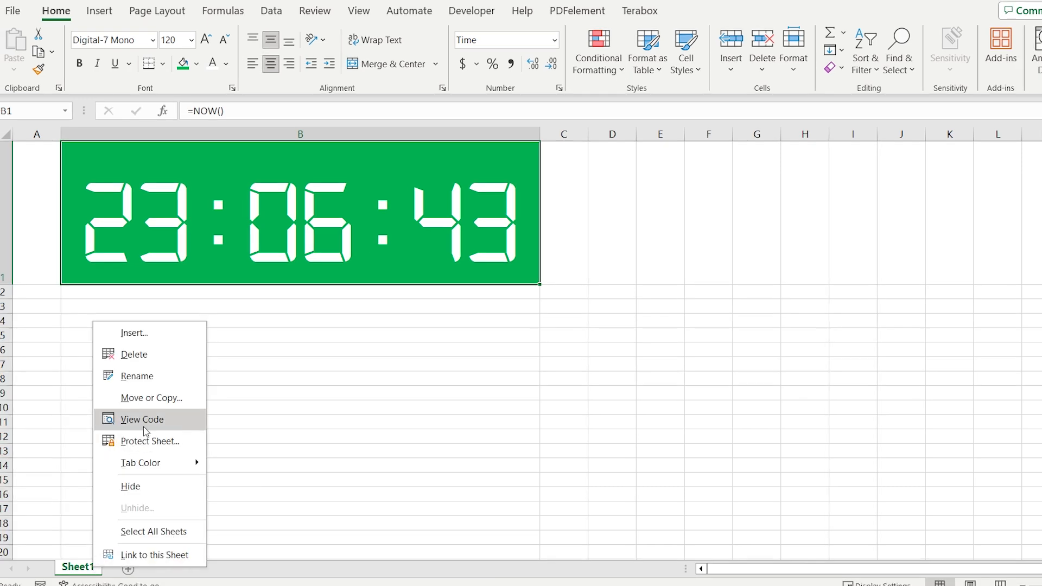
pyautogui.click(142, 419)
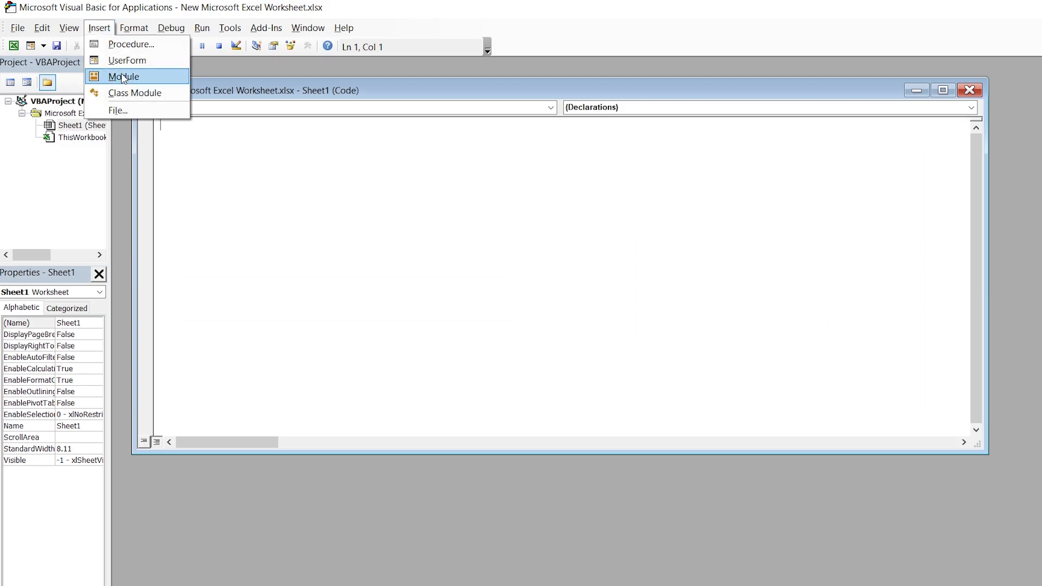
pyautogui.click(123, 76)
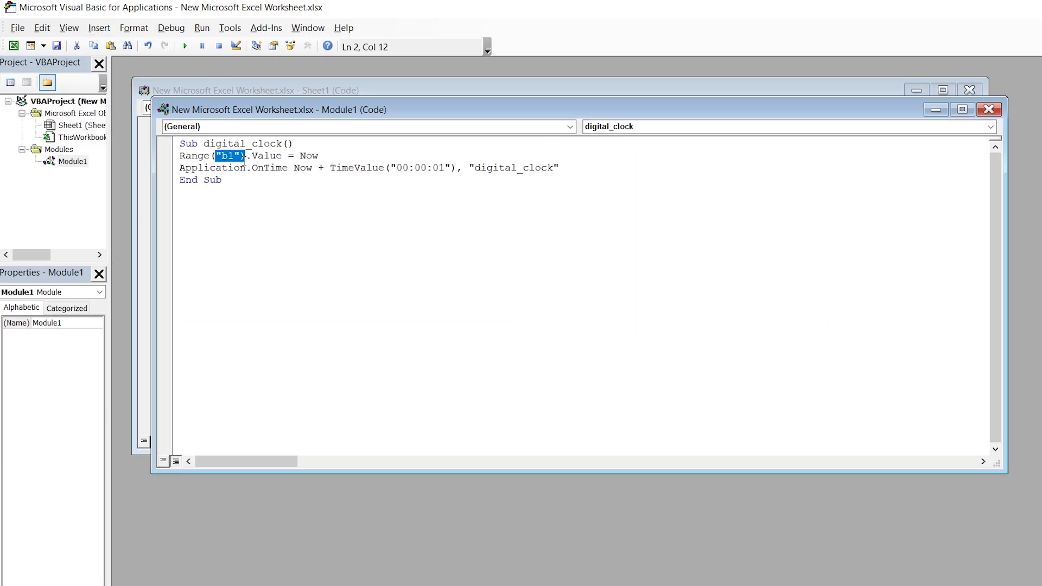